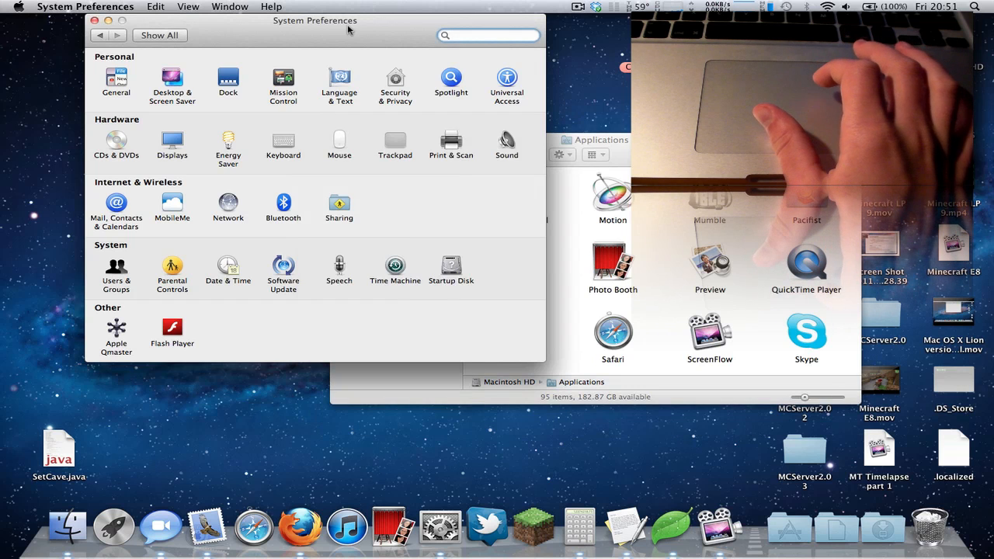
- Show the Trackpad pane's Point & Click options and select a gesture row to preview it
click(488, 34)
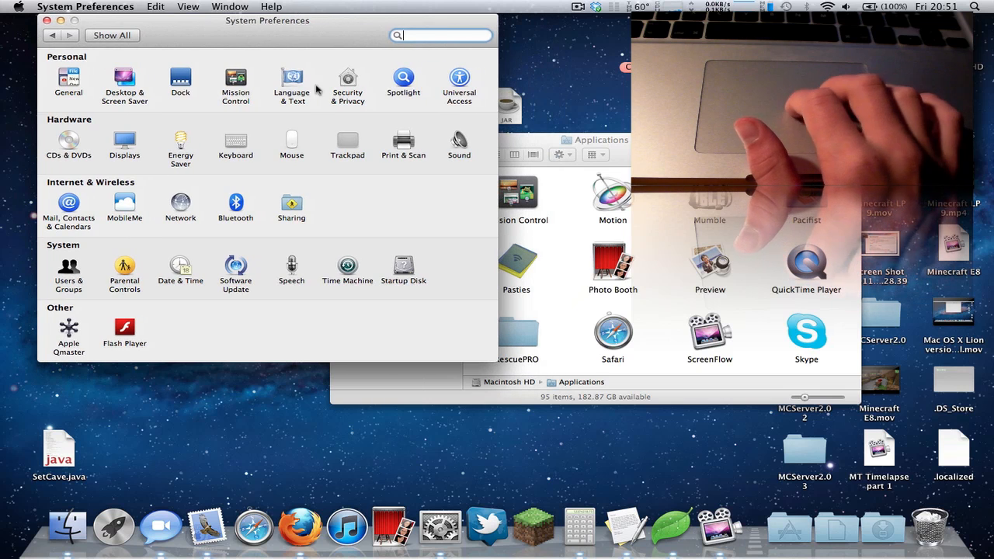
click(348, 142)
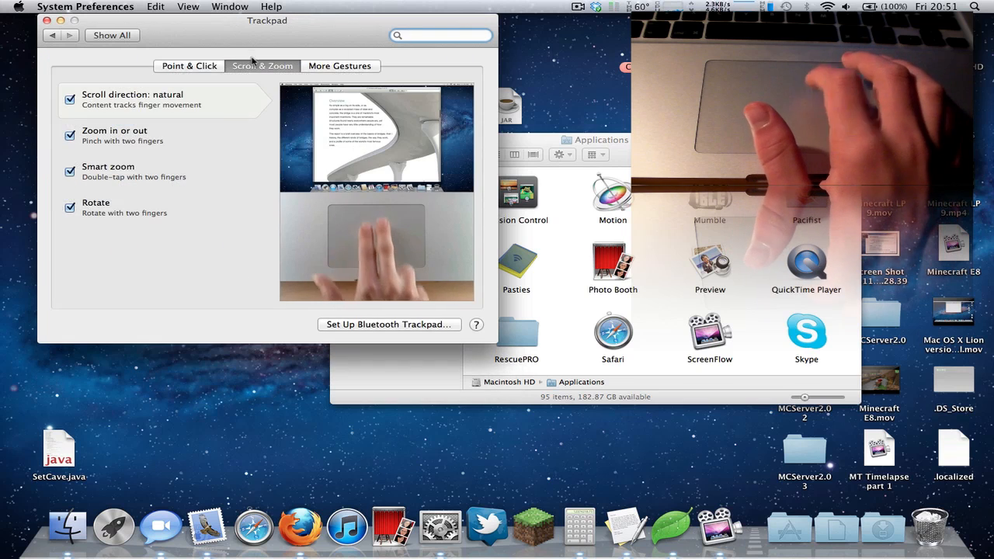
click(190, 65)
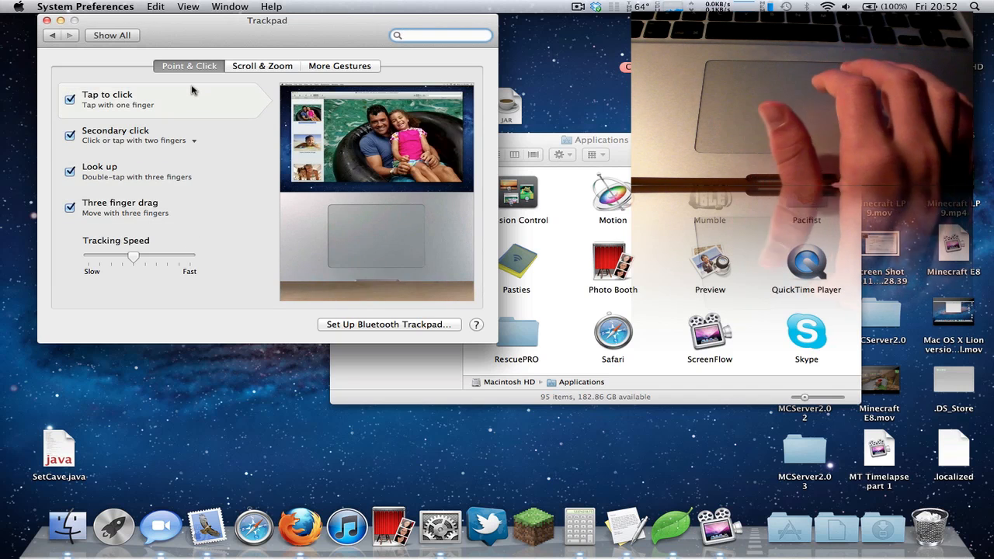
click(132, 171)
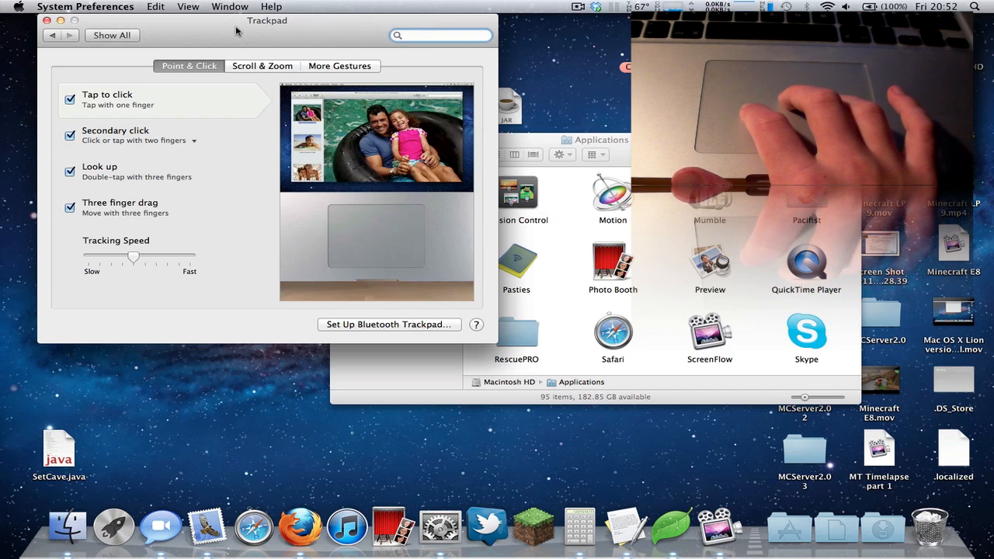
drag(267, 20, 302, 43)
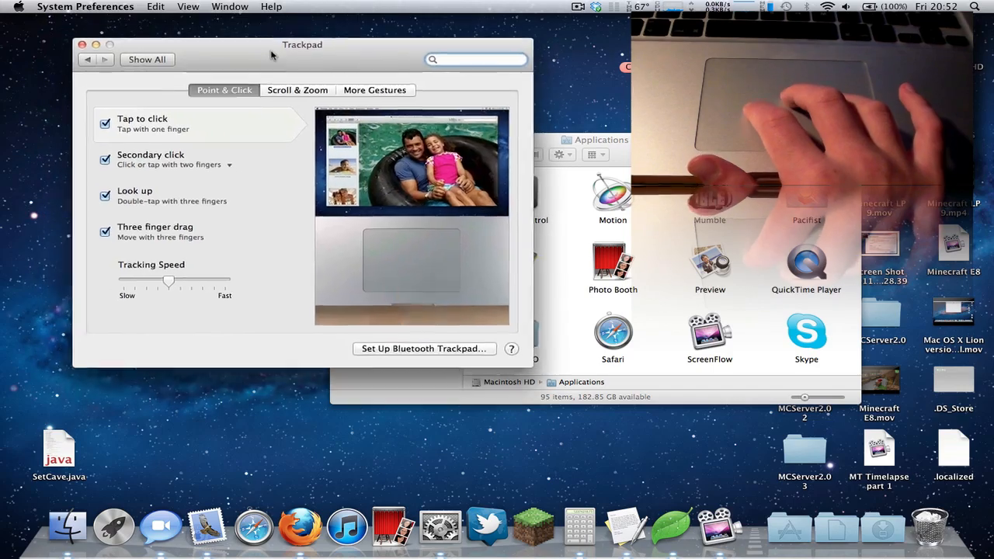
drag(301, 44, 420, 56)
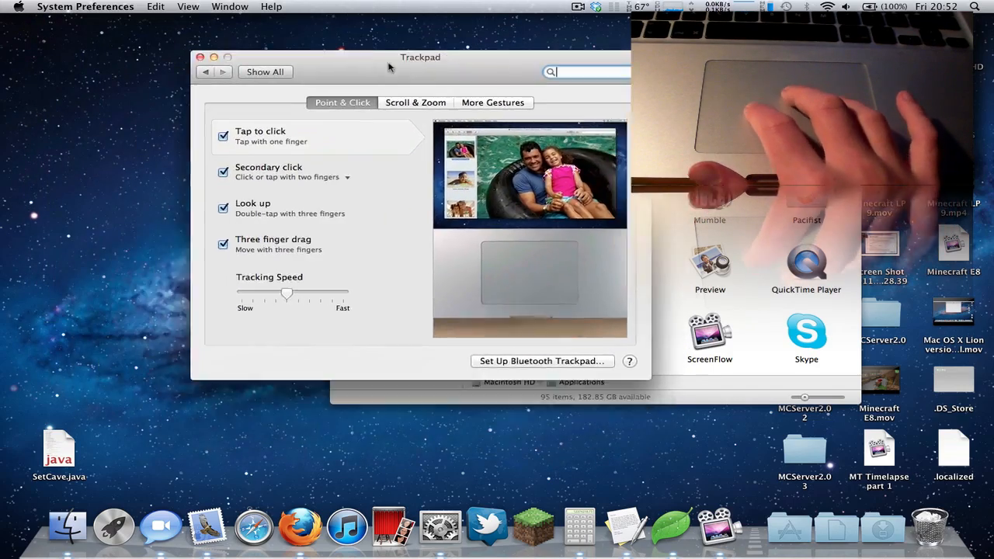
drag(420, 56, 451, 121)
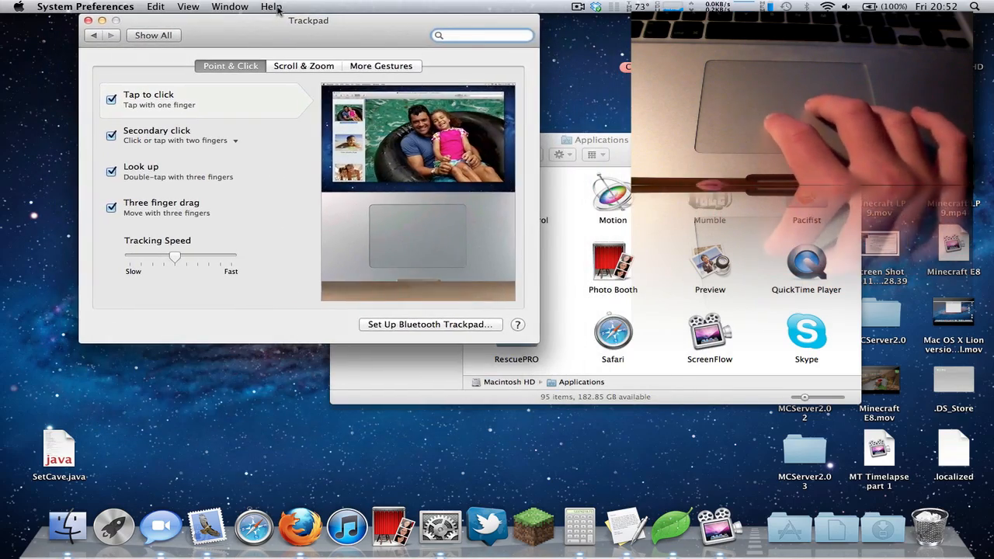
drag(308, 20, 454, 117)
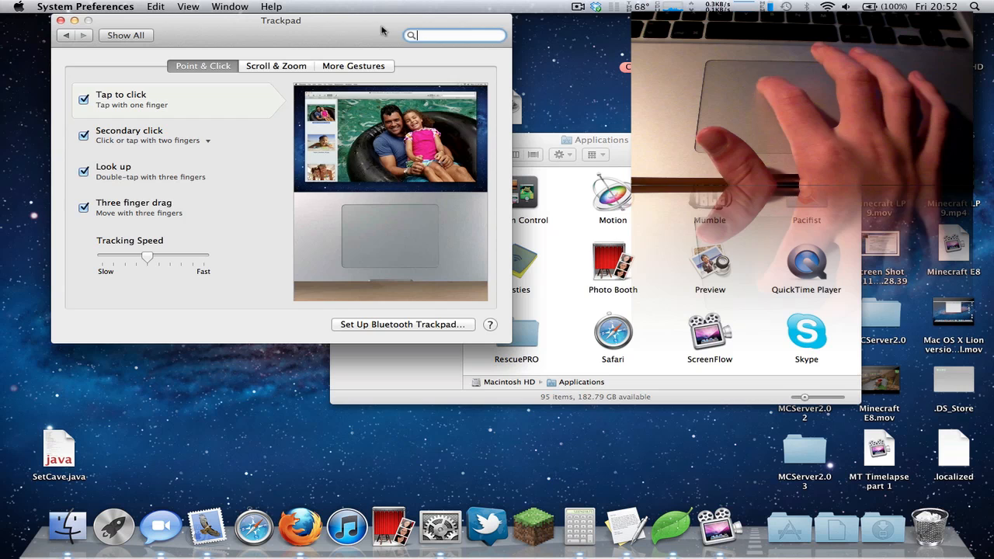
- Preview the three-finger Look up gesture, then select Pasties in the Finder Applications window
click(156, 171)
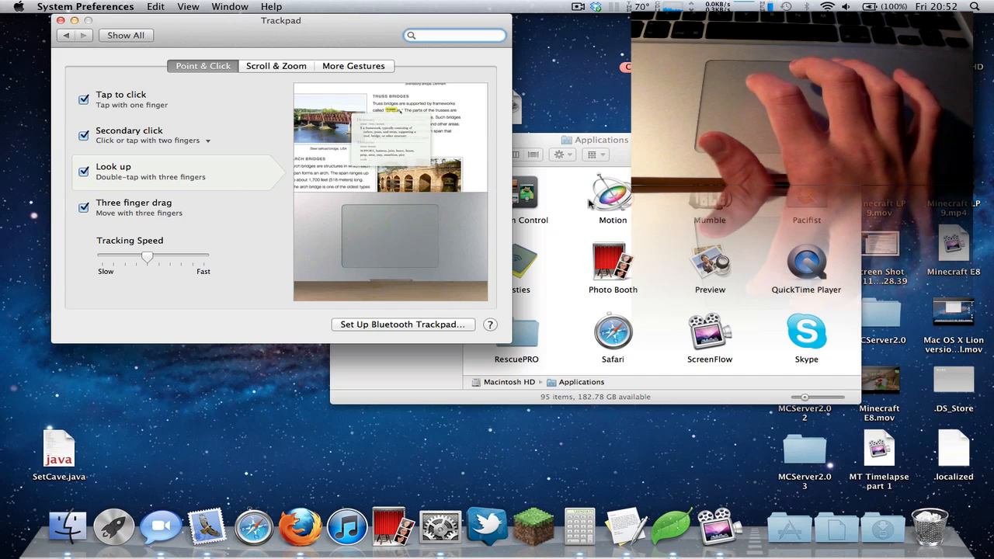
click(516, 190)
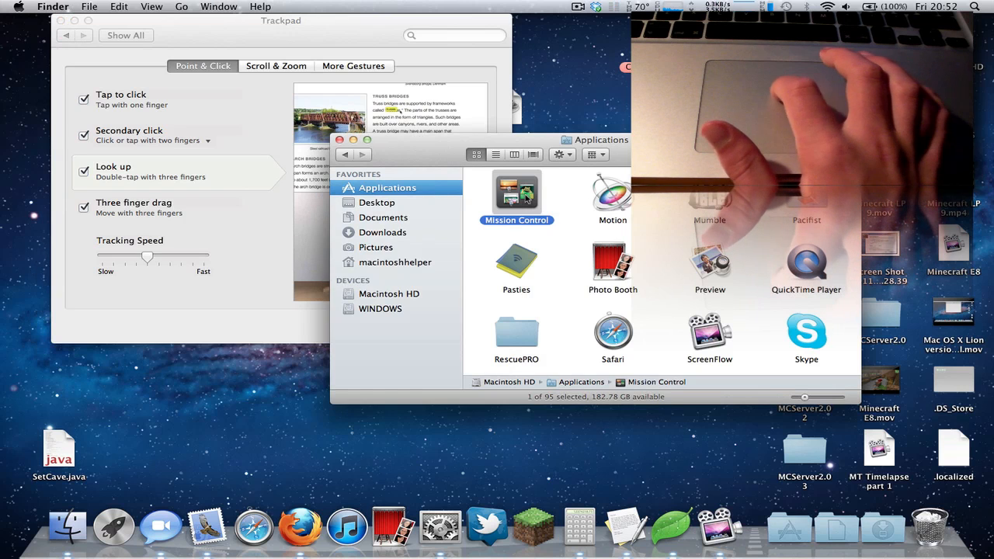
click(515, 264)
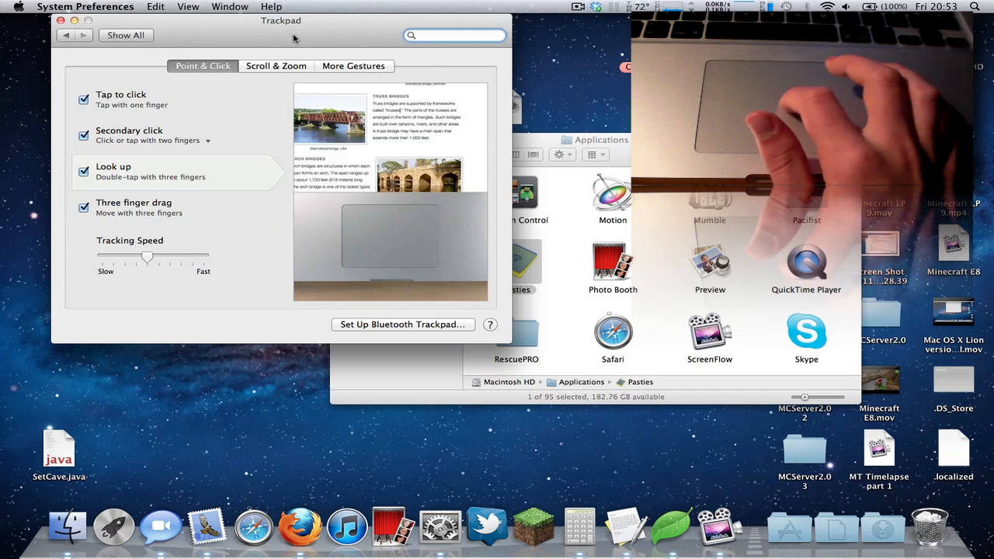
- Show the Scroll & Zoom options and two-finger scroll the Finder Applications window up and down
click(276, 65)
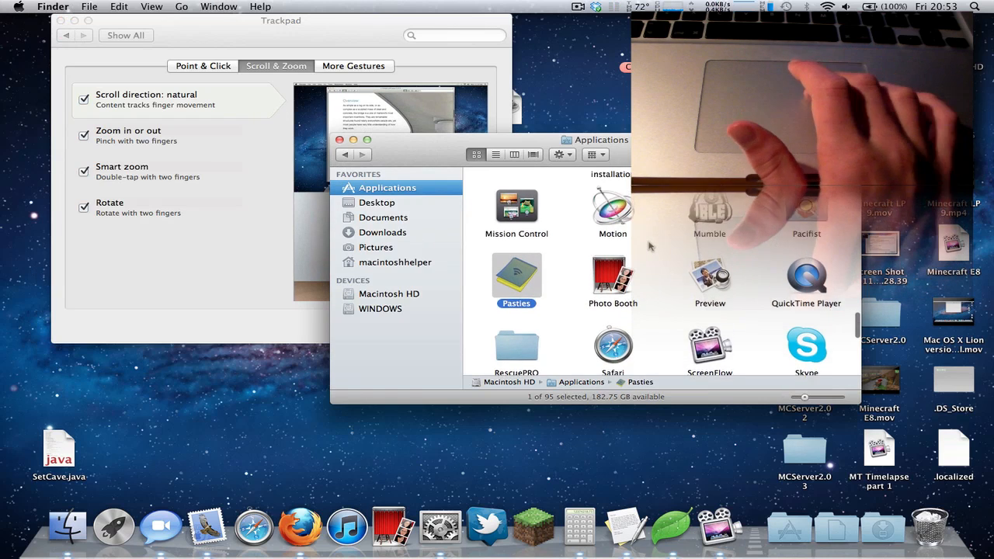
scroll(up, 3)
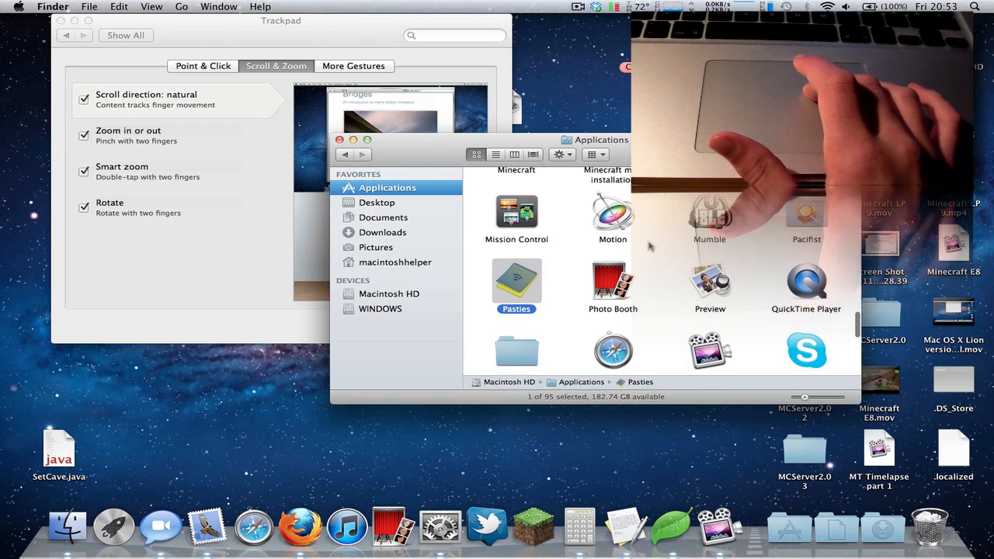
scroll(up, 3)
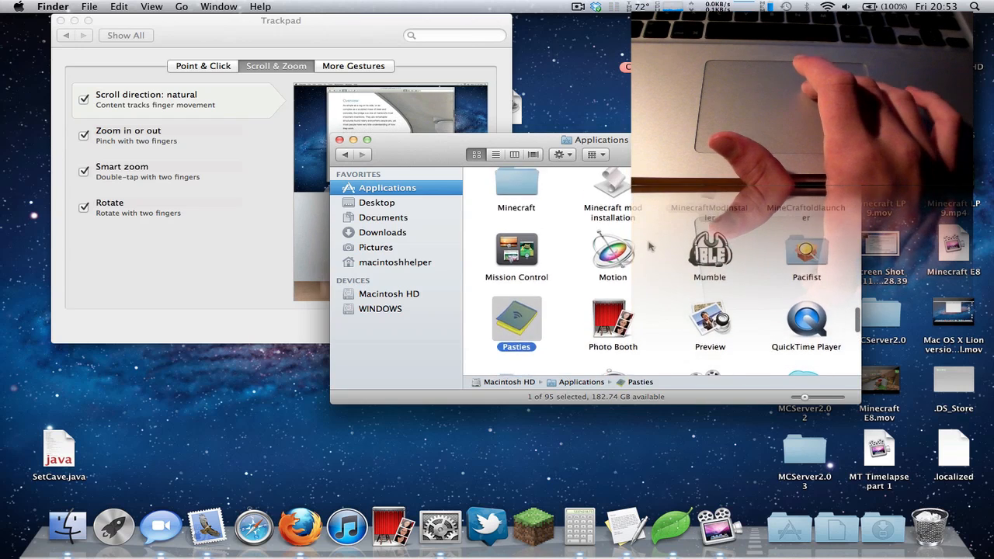
scroll(down, 3)
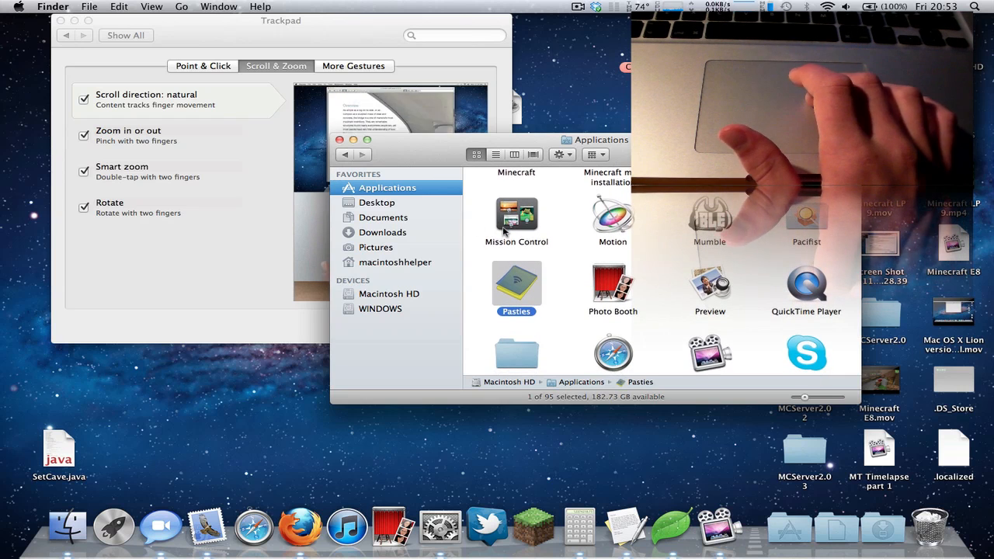
scroll(down, 3)
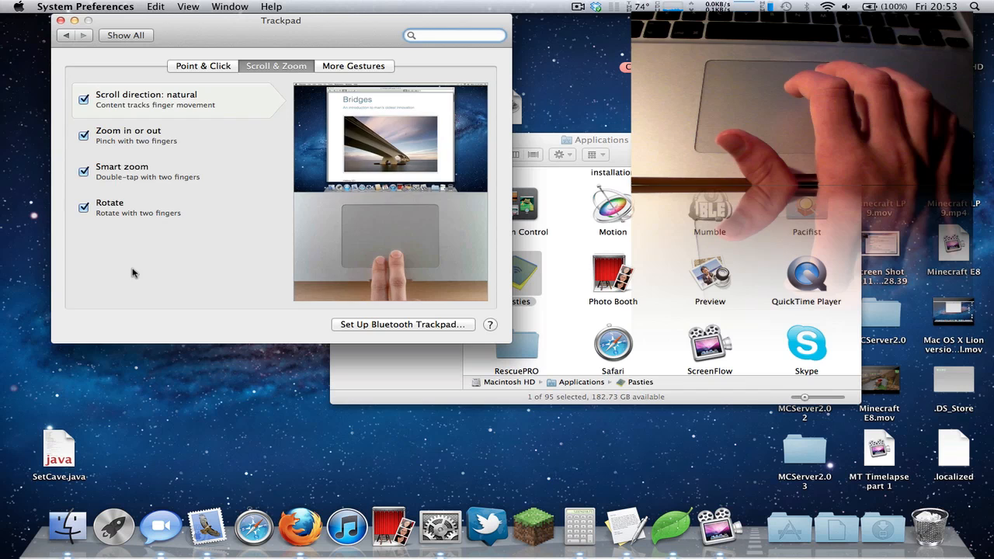
- Preview the zoom gesture, then reopen Screen Shot 2011-07-22 at 18.28.39 from Preview's recent files
click(127, 136)
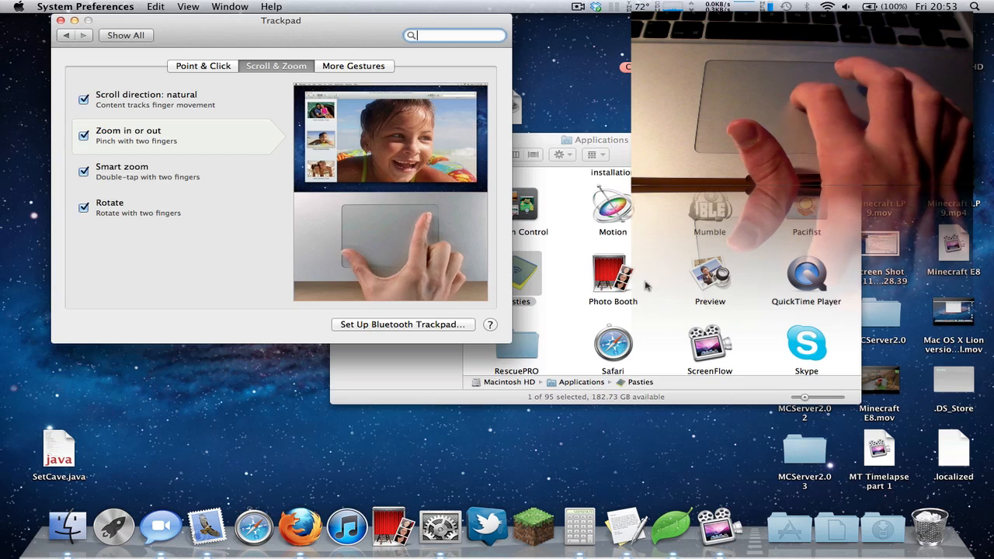
click(708, 276)
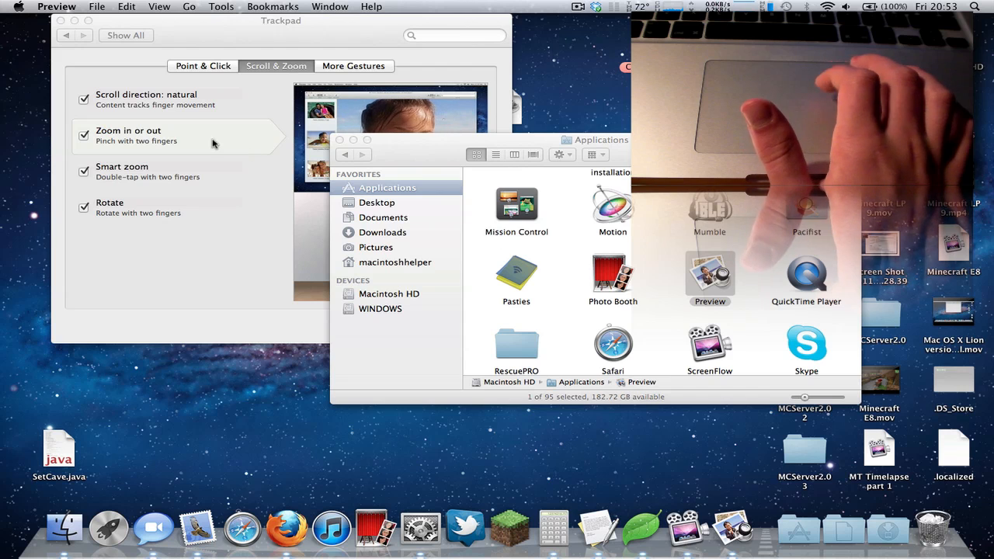
click(96, 6)
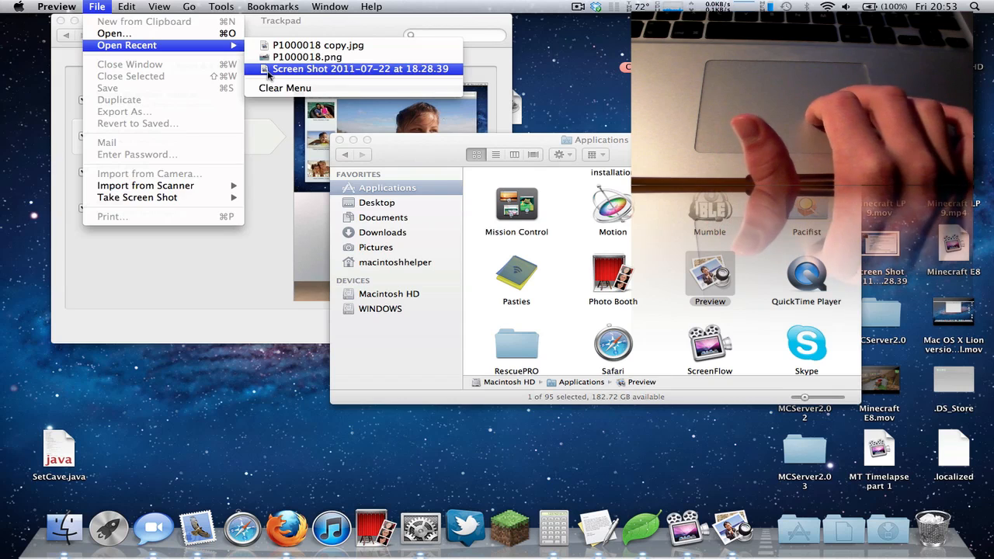
click(361, 68)
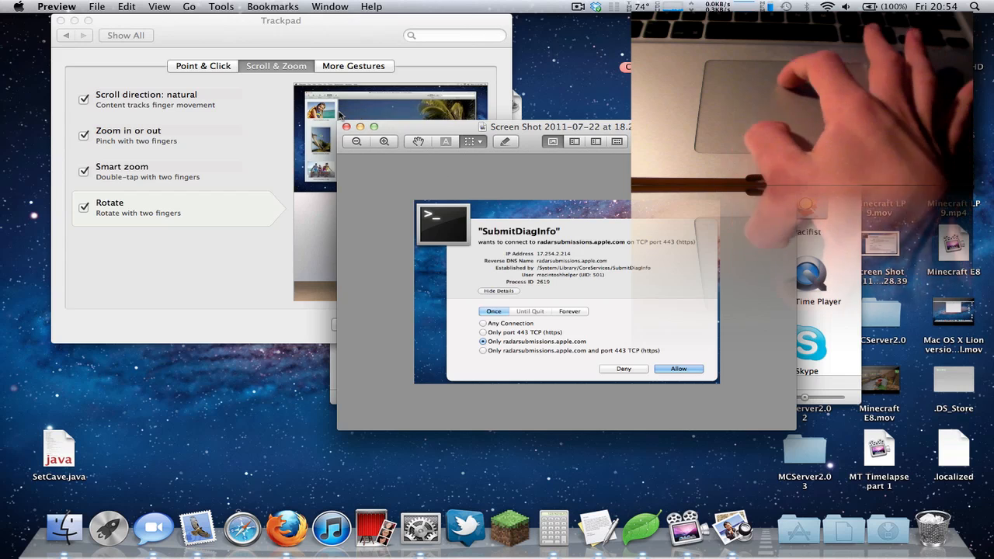
- Show the More Gestures options, previewing swipe, Mission Control, Exposé, Launchpad and Show Desktop
click(354, 65)
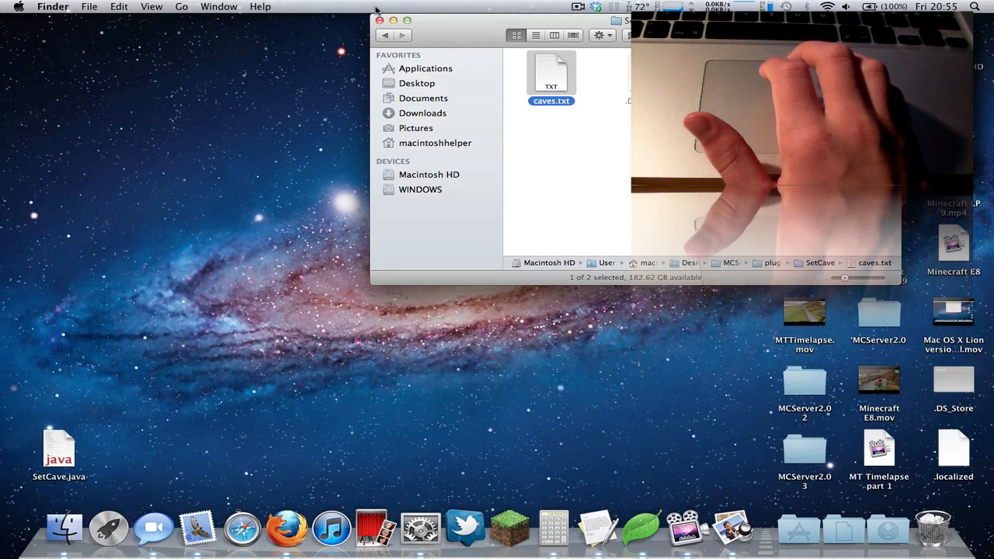
click(382, 20)
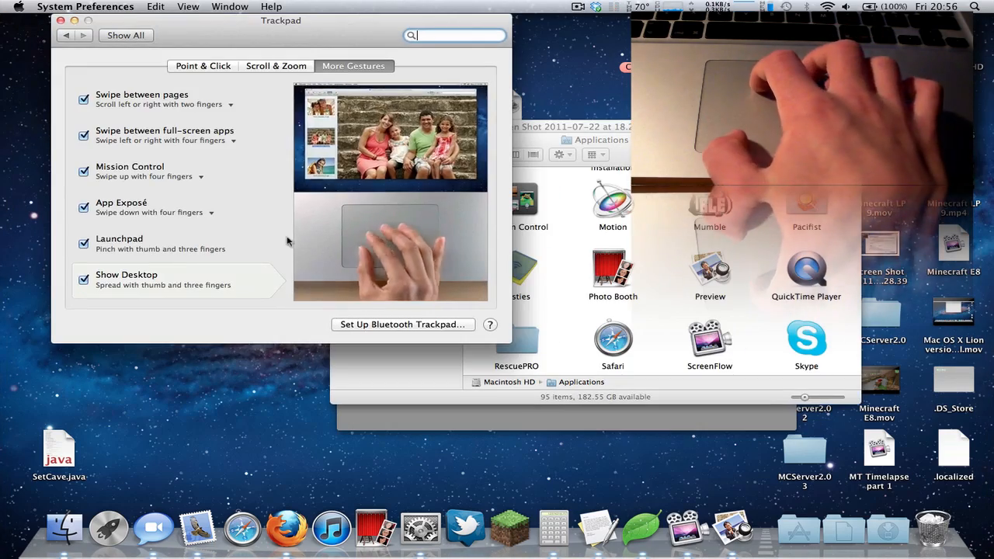
click(156, 244)
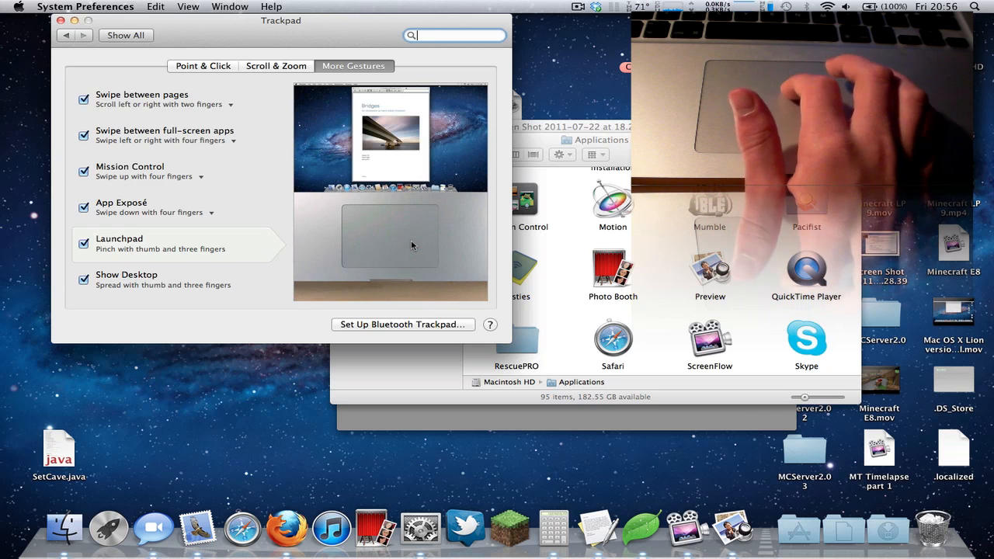
click(108, 528)
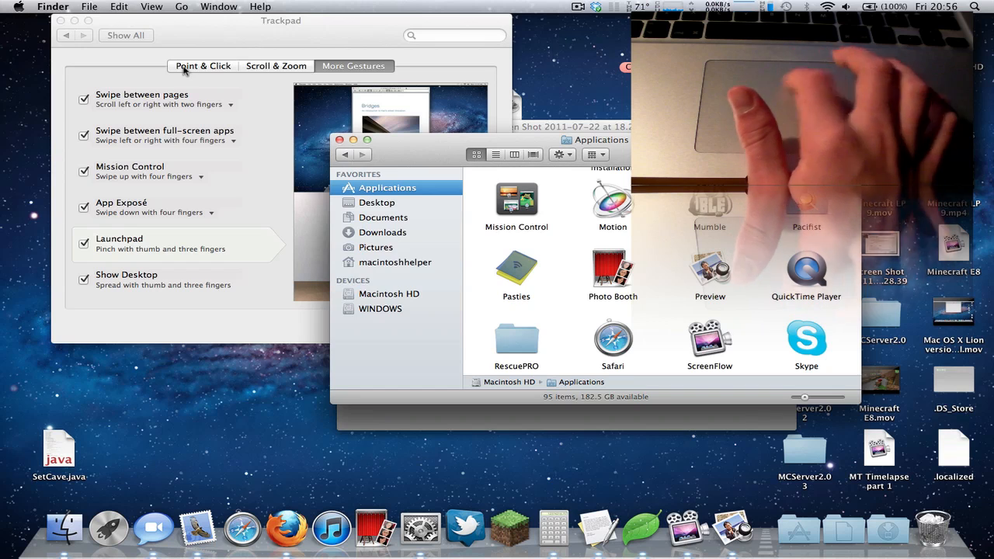
- Return to Point & Click, preview Three finger drag and turn it off
click(202, 66)
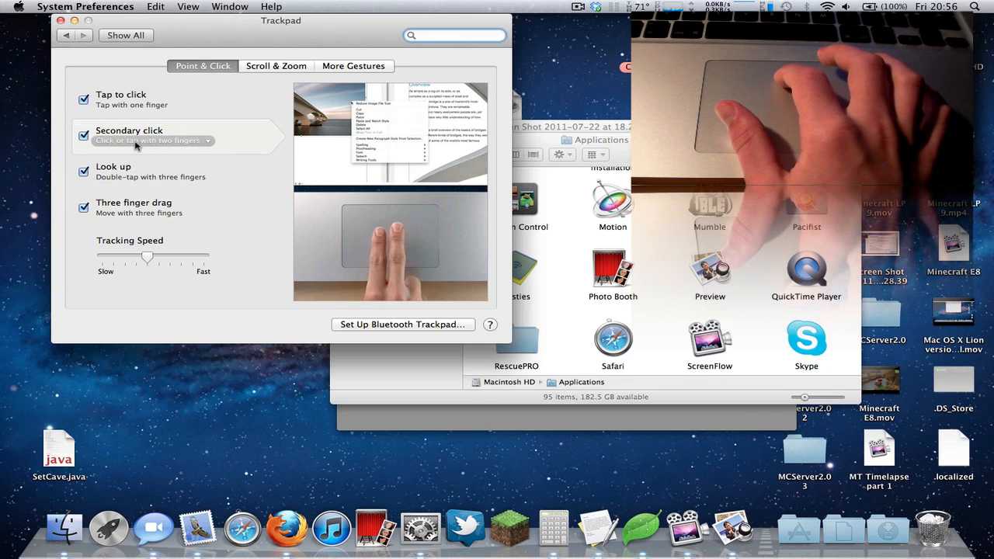
click(139, 170)
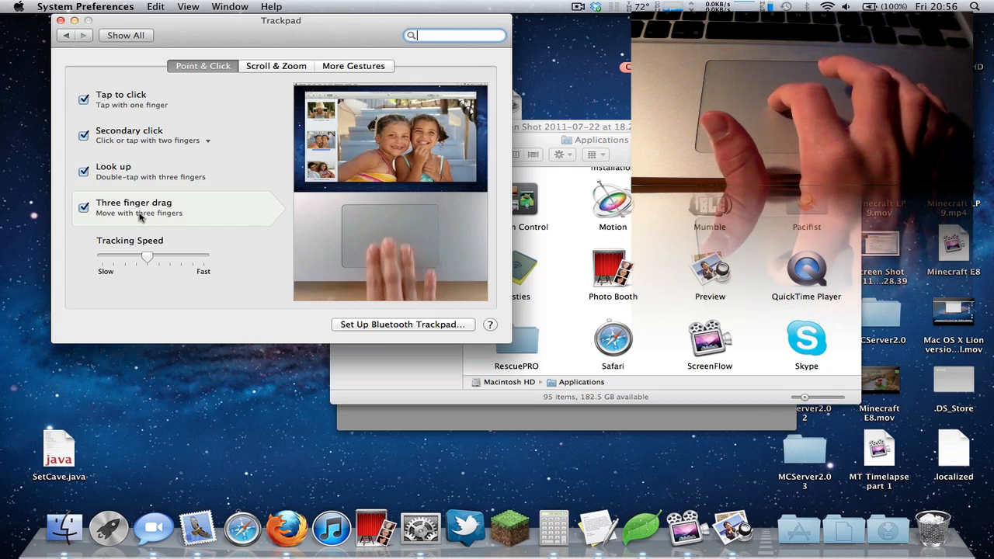
click(84, 208)
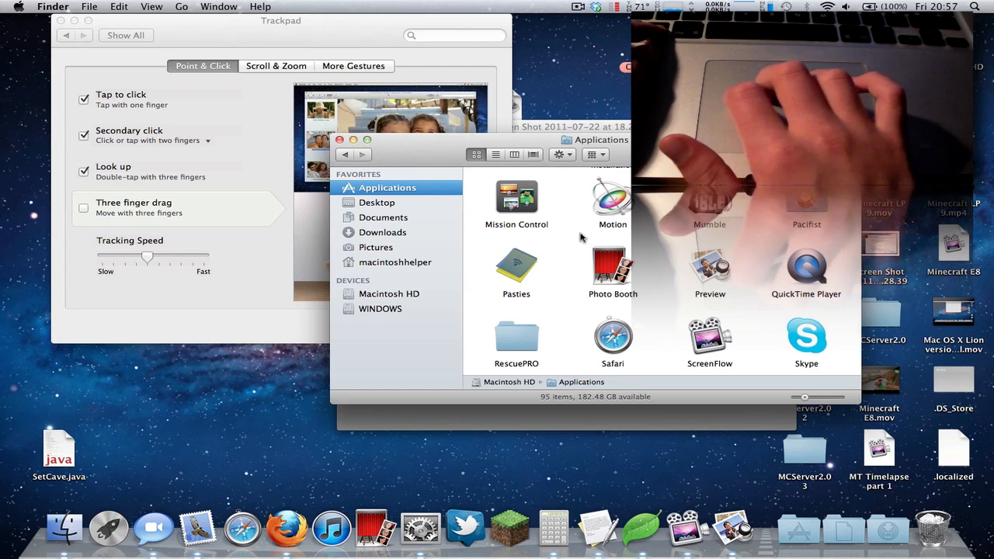
- Browse Finder through Desktop and MCServer2.0 3, then back to Applications
click(379, 202)
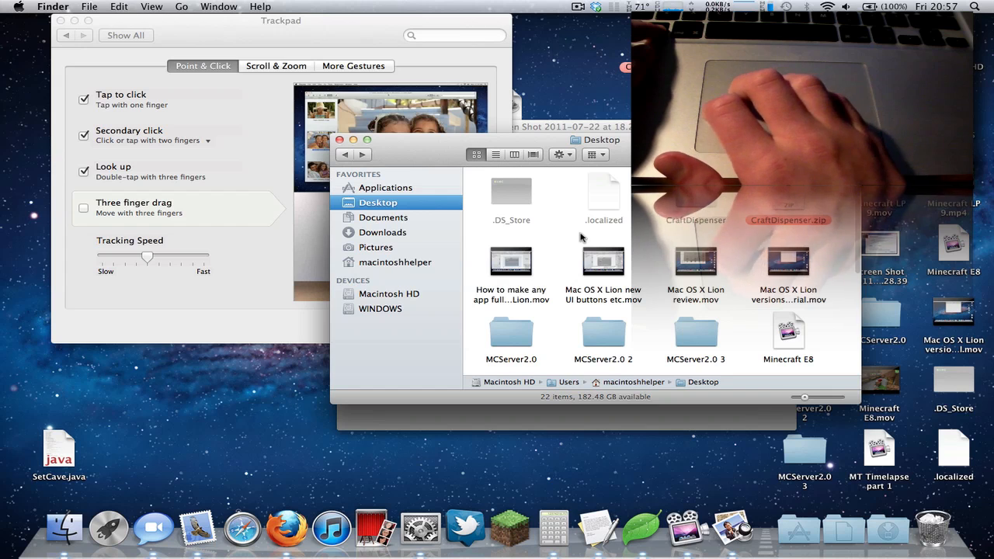
click(376, 247)
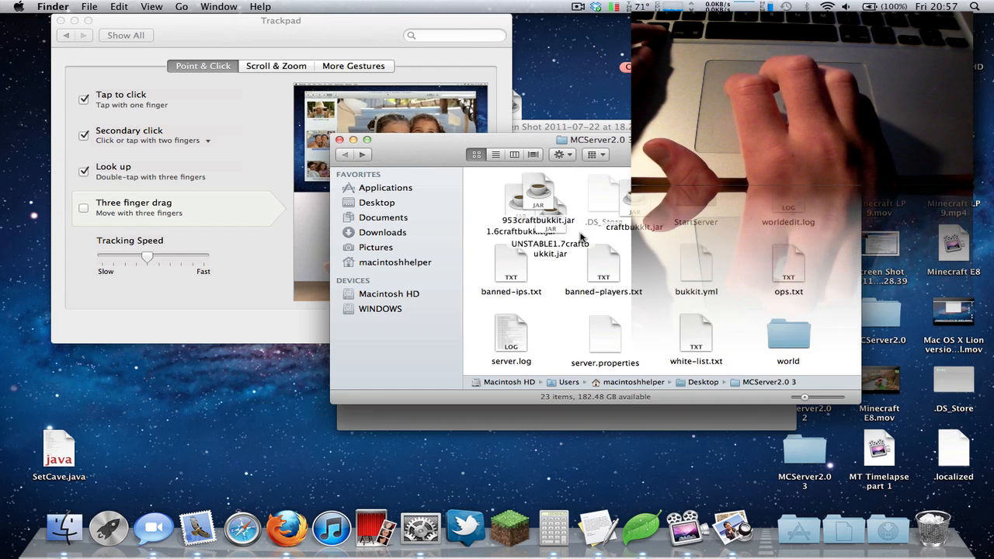
click(378, 202)
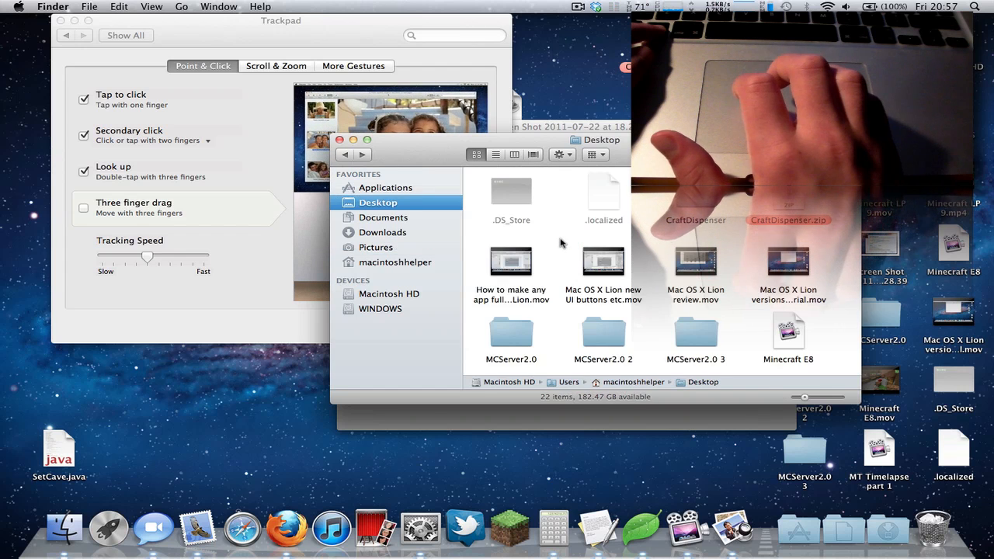
click(385, 186)
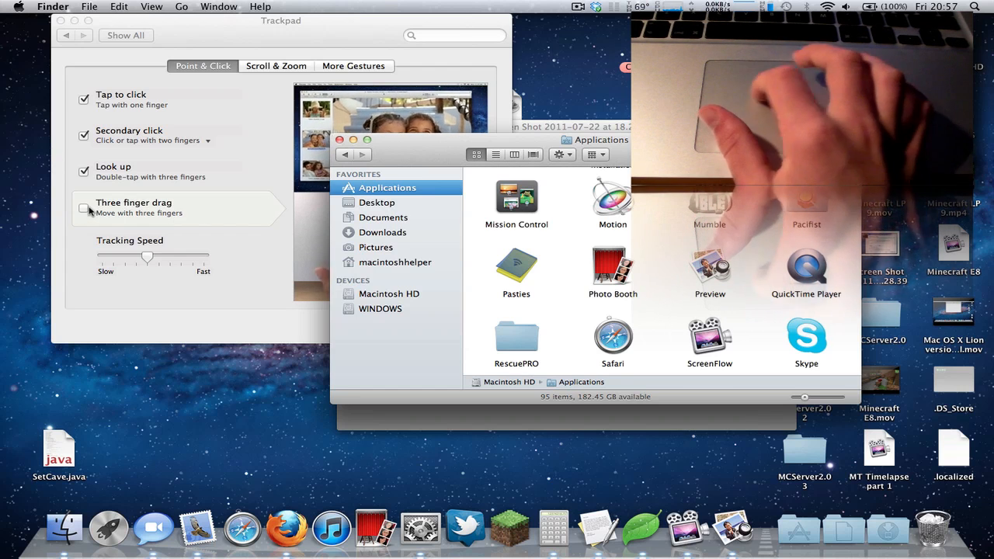
- Turn Three finger drag back on, visit Pictures and return to Applications
click(84, 208)
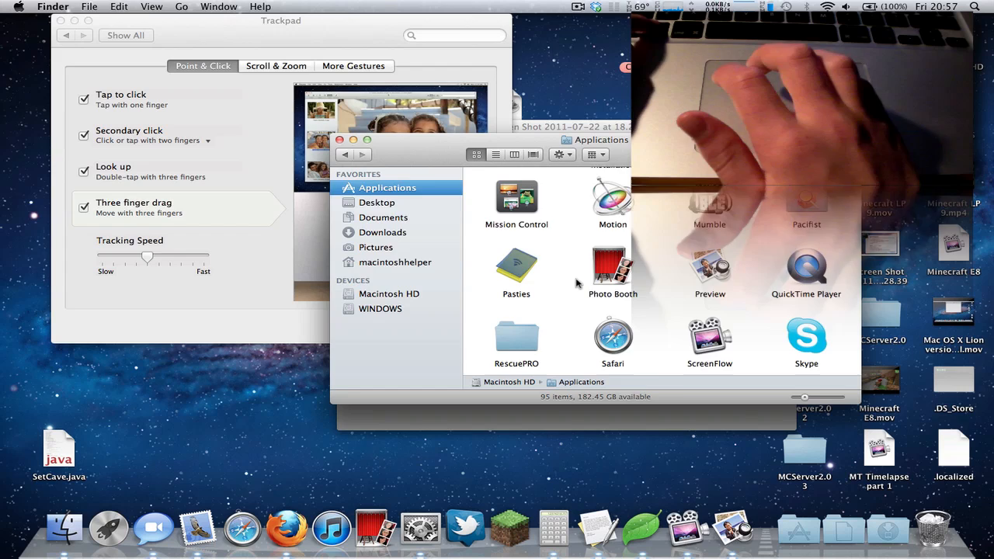
click(376, 247)
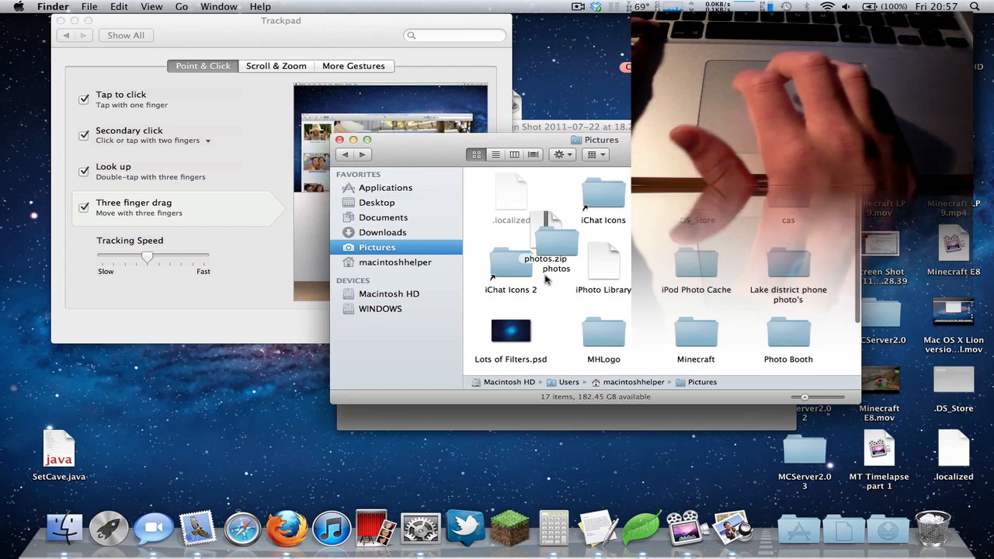
click(385, 186)
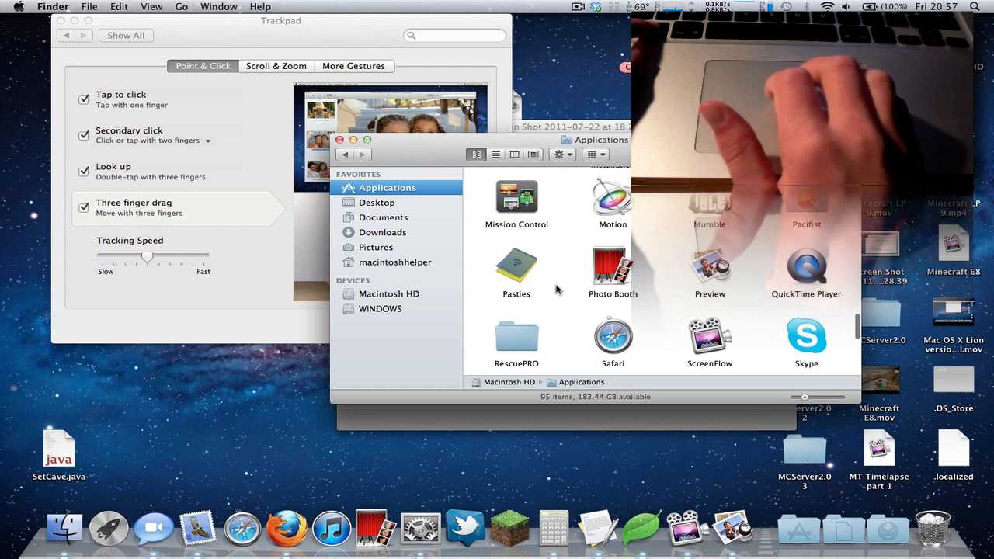